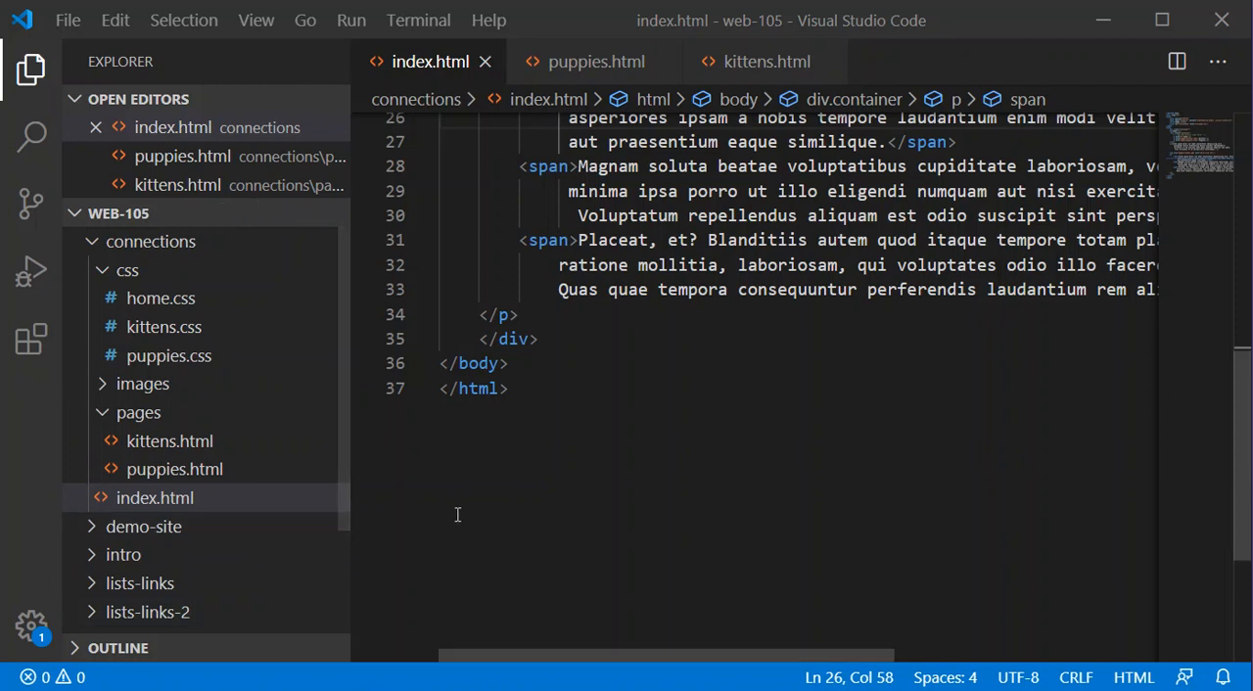
Bring up puppies.html and locate the 'Add snow snow-dog.jpg here' comment.
scroll("up", 3)
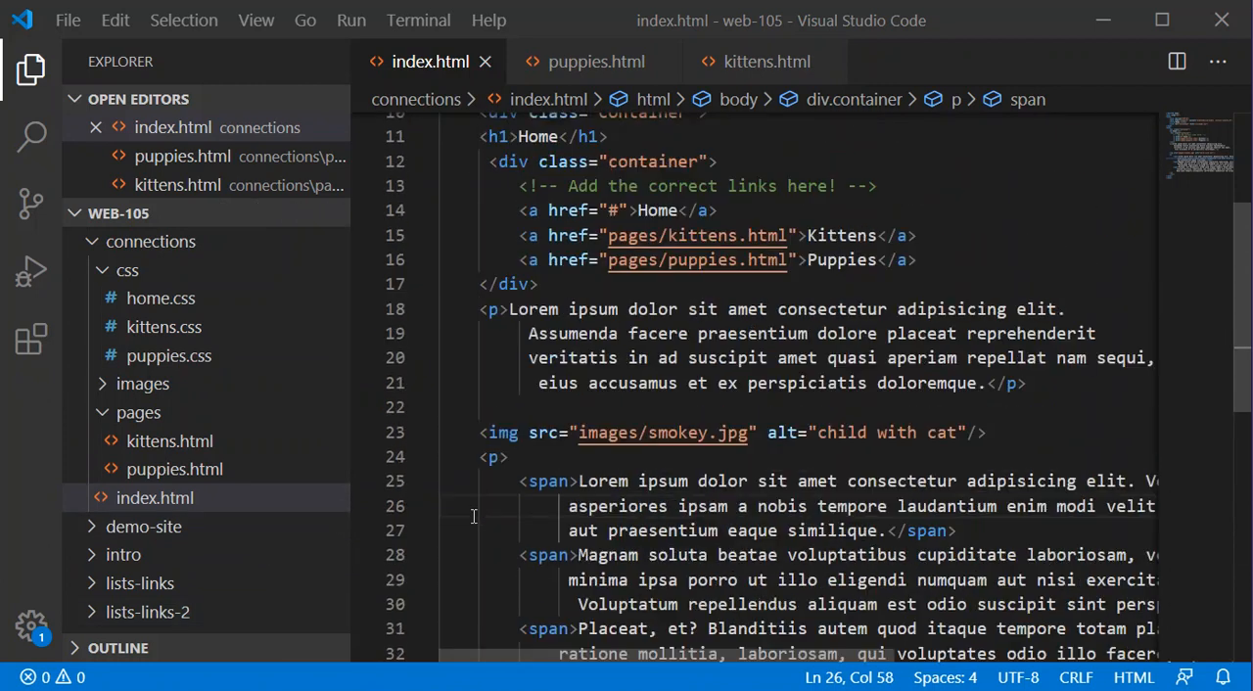
mouse_move(173, 443)
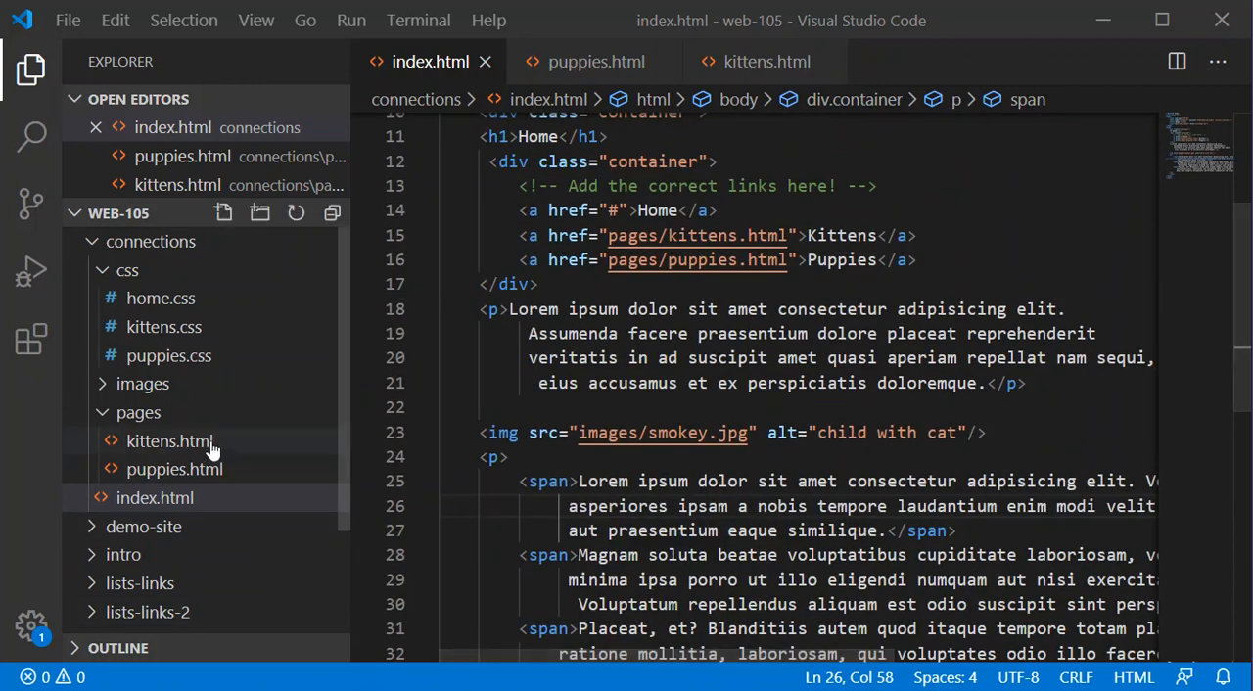
mouse_move(636, 421)
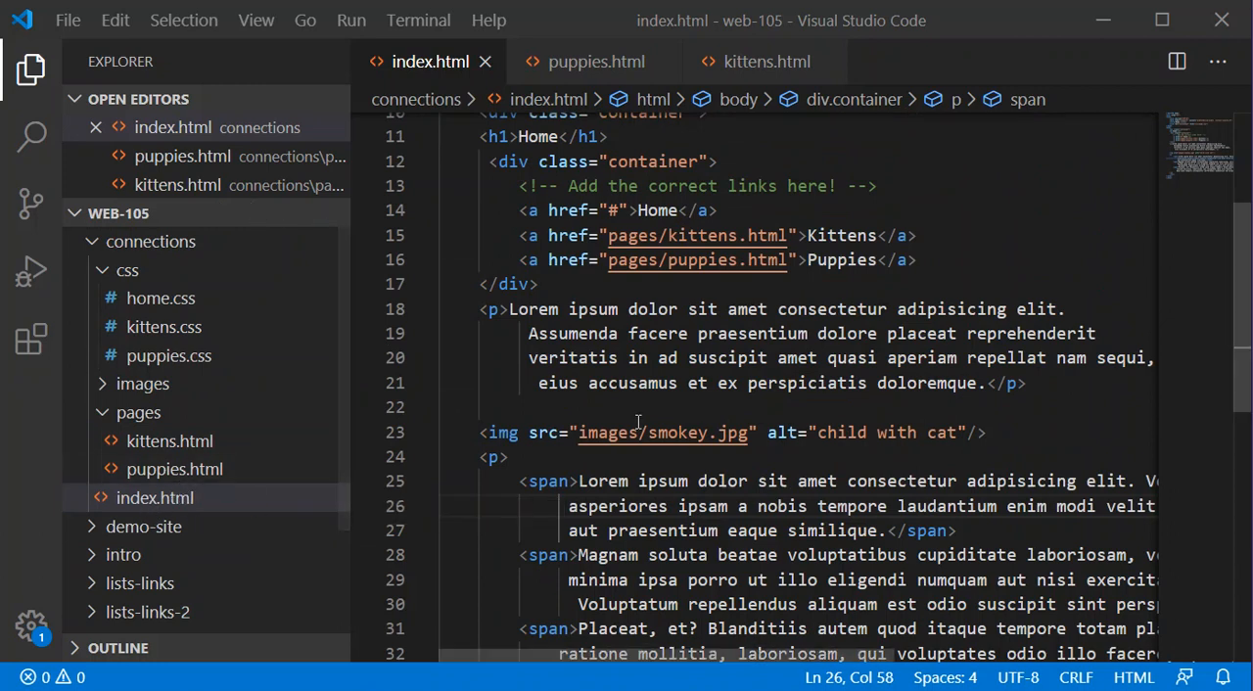
mouse_move(386, 478)
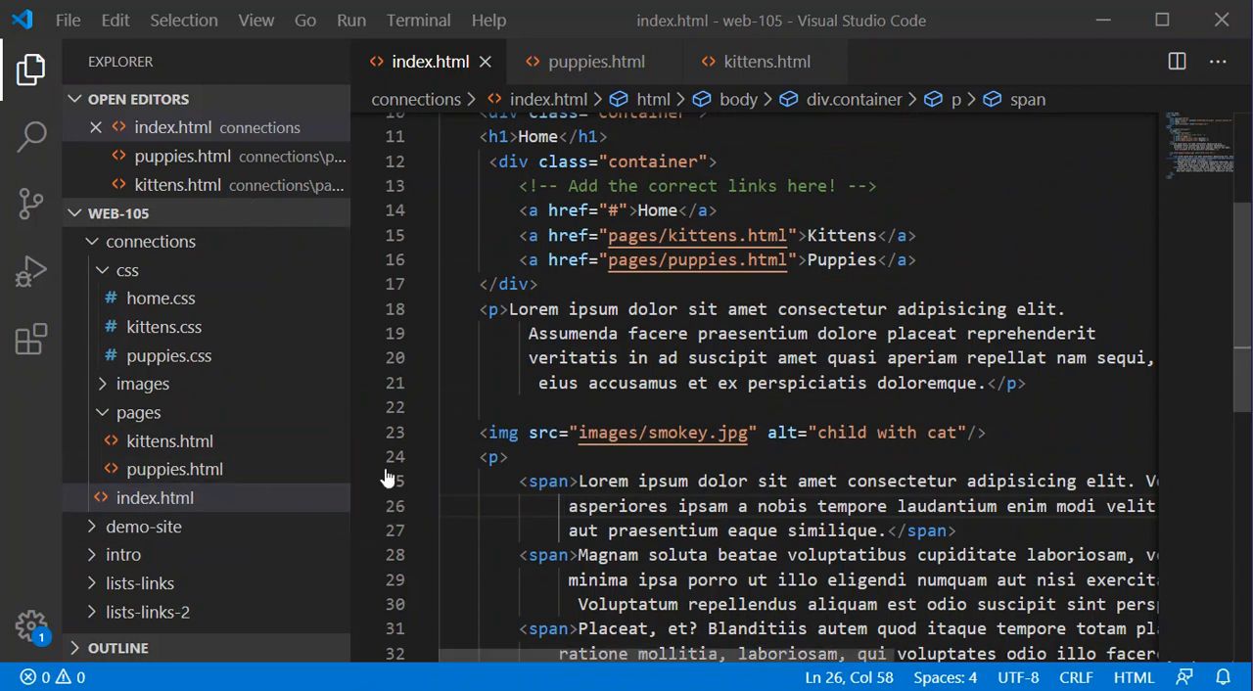
left_click(176, 470)
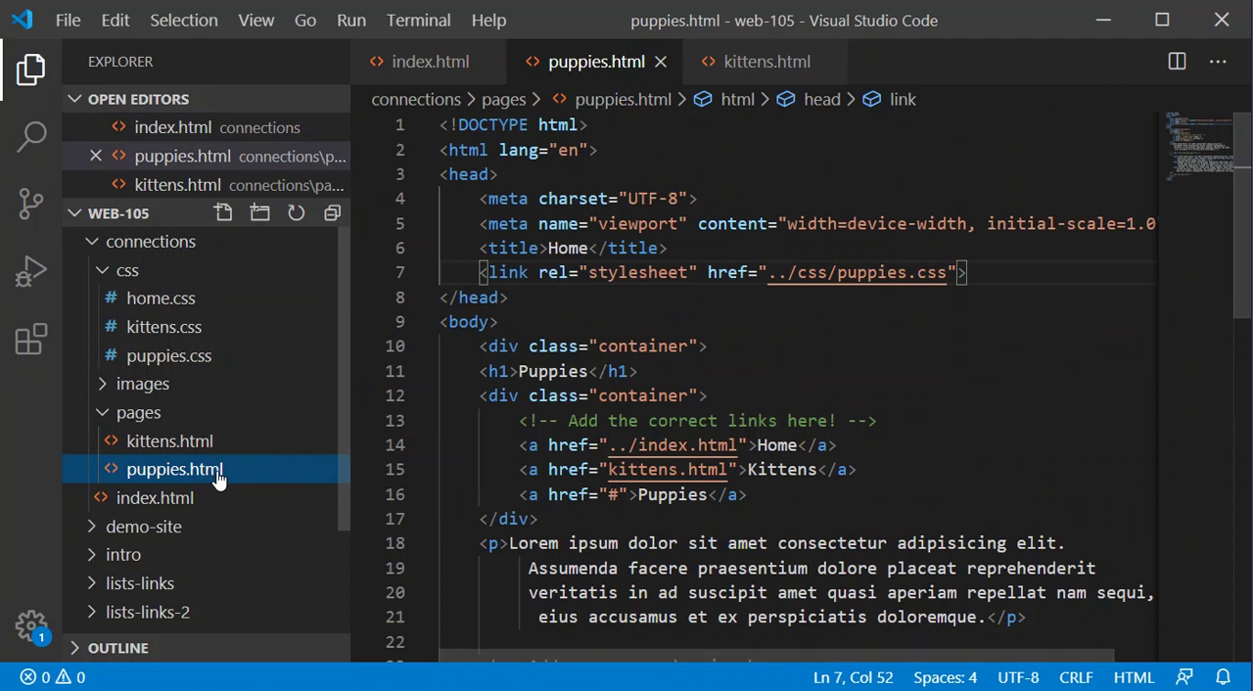
scroll("down", 3)
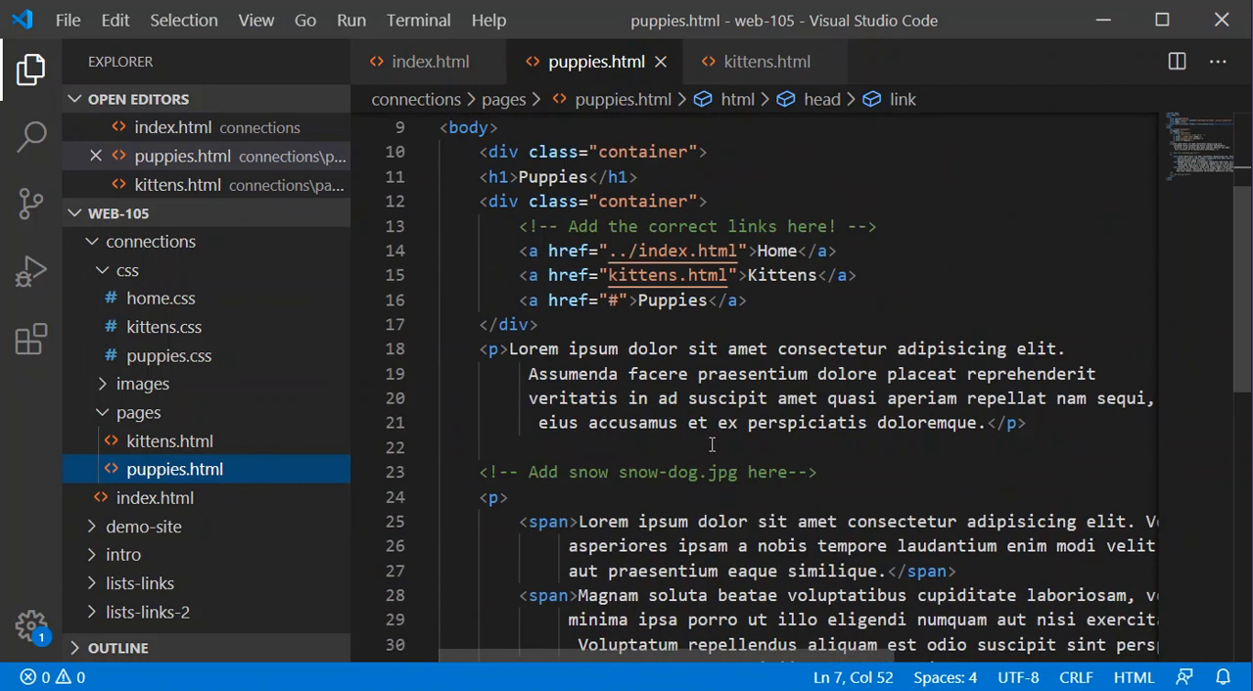
scroll("down", 3)
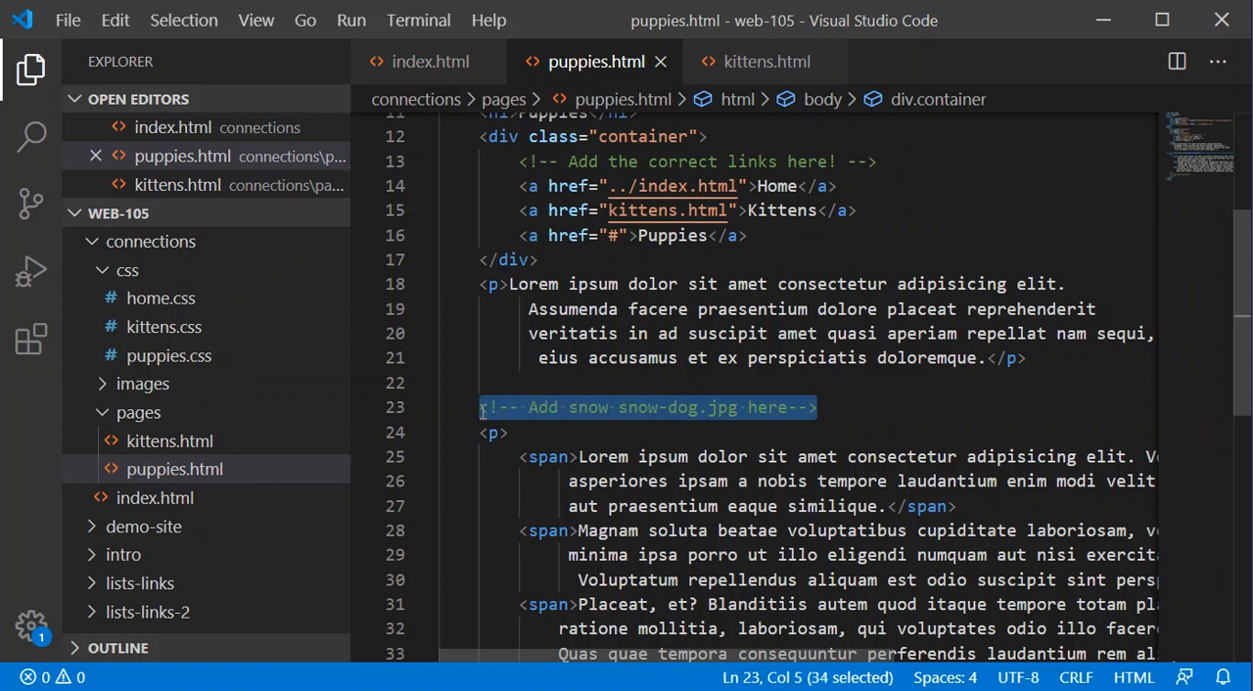
Insert an img tag with src ../images/snow-dog.jpg and alt text about a dog in the snow.
type("img src=\"\" alt=\"\">")
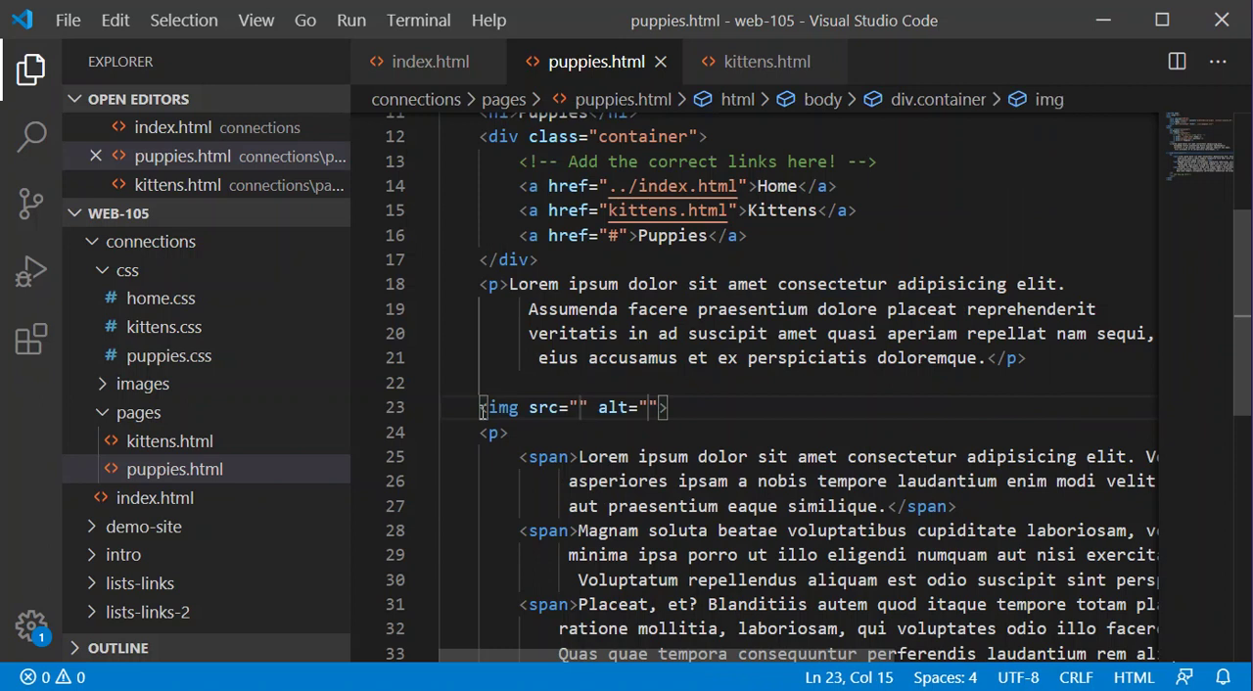
type("../")
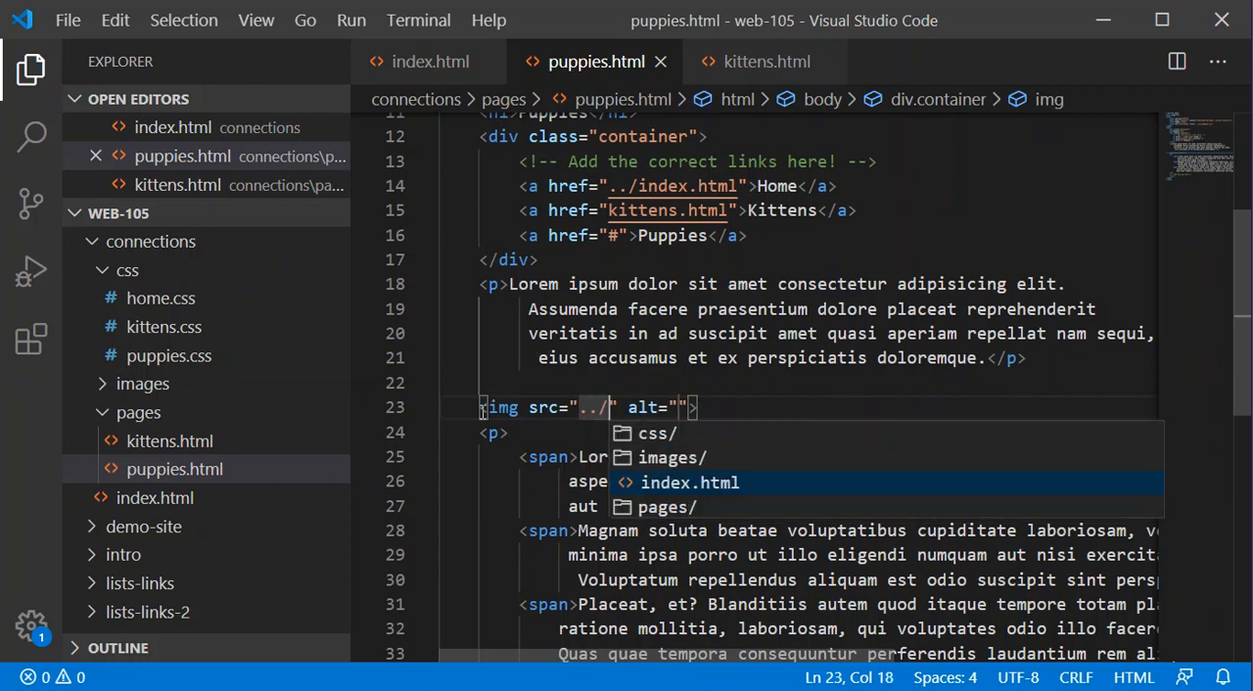
type("images/")
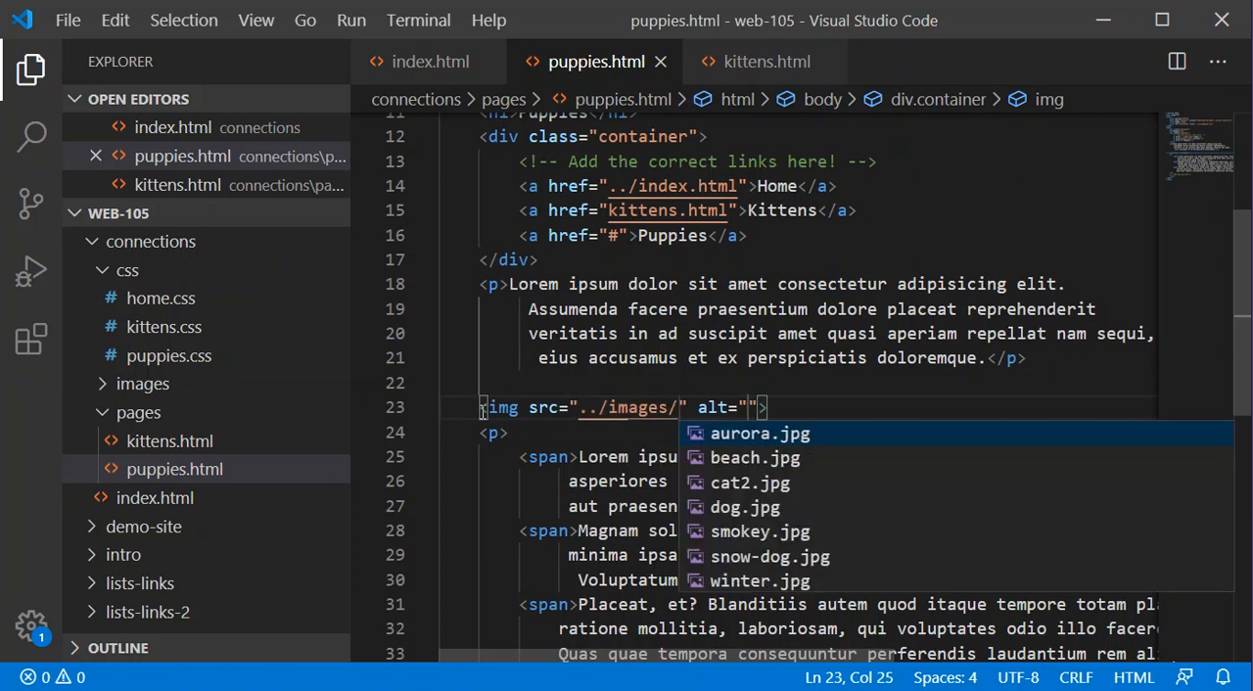
left_click(760, 556)
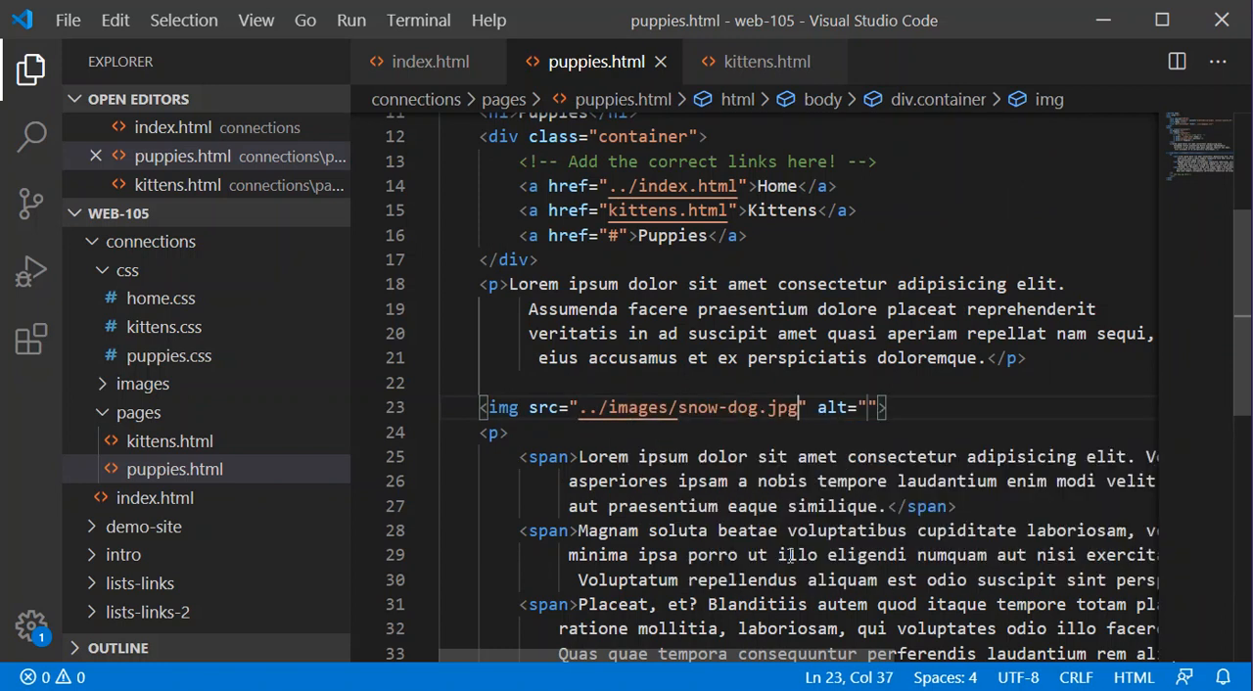
left_click(877, 407)
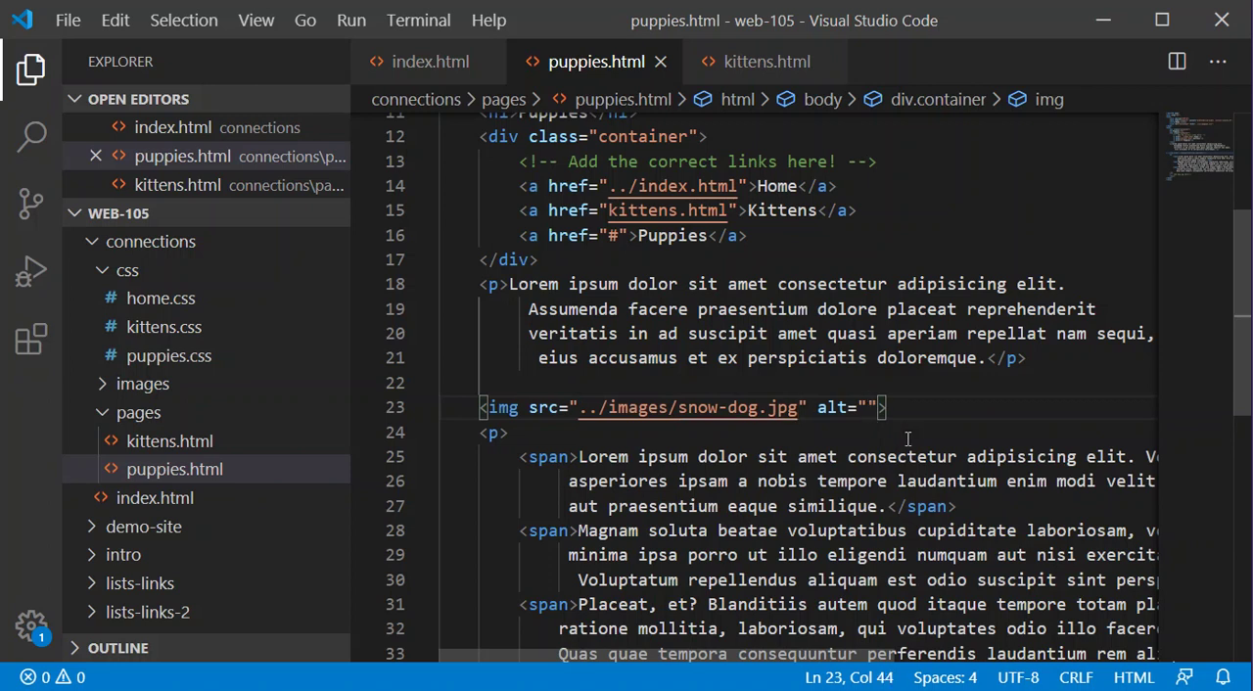
type("Dog in the sn")
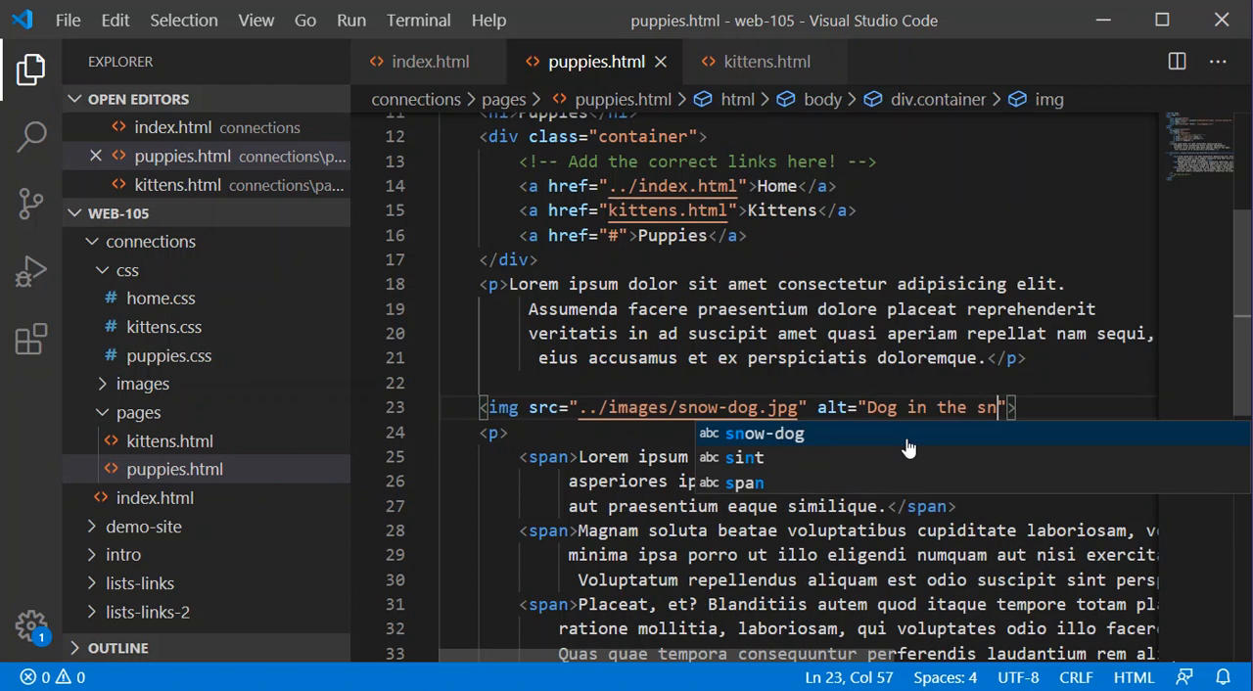
type("ow")
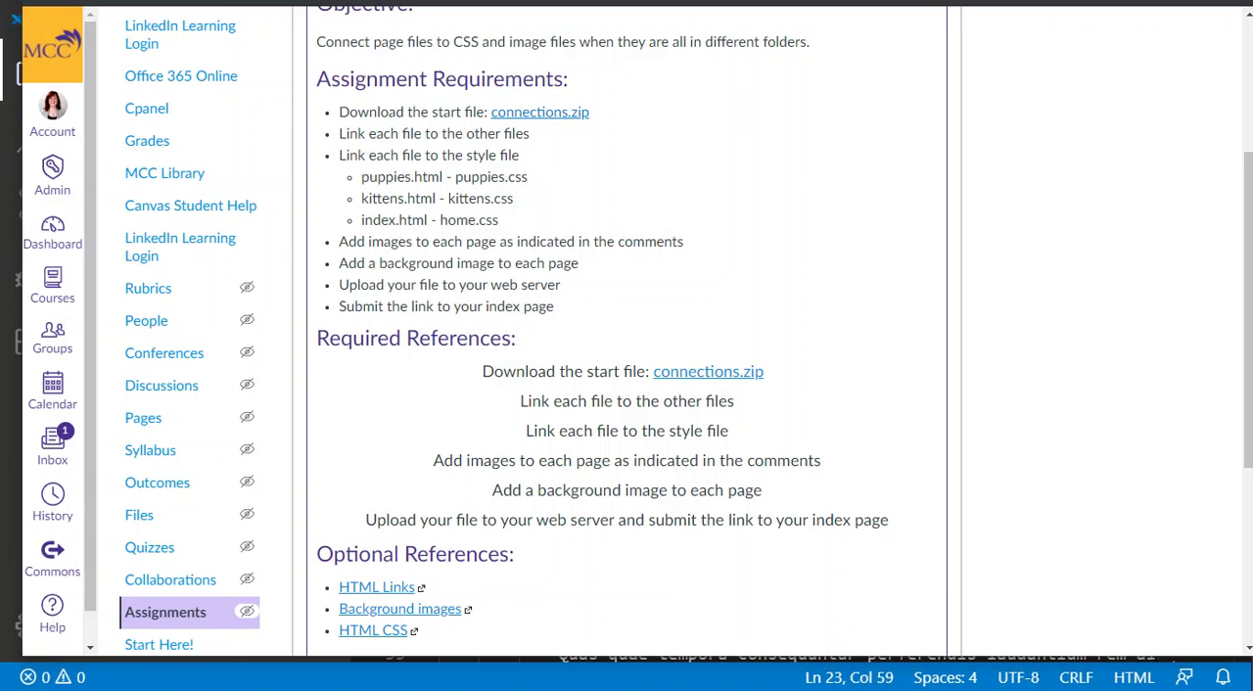
Reload the Puppies page in Edge so the snow-dog photo appears below the first paragraph.
left_click(284, 4)
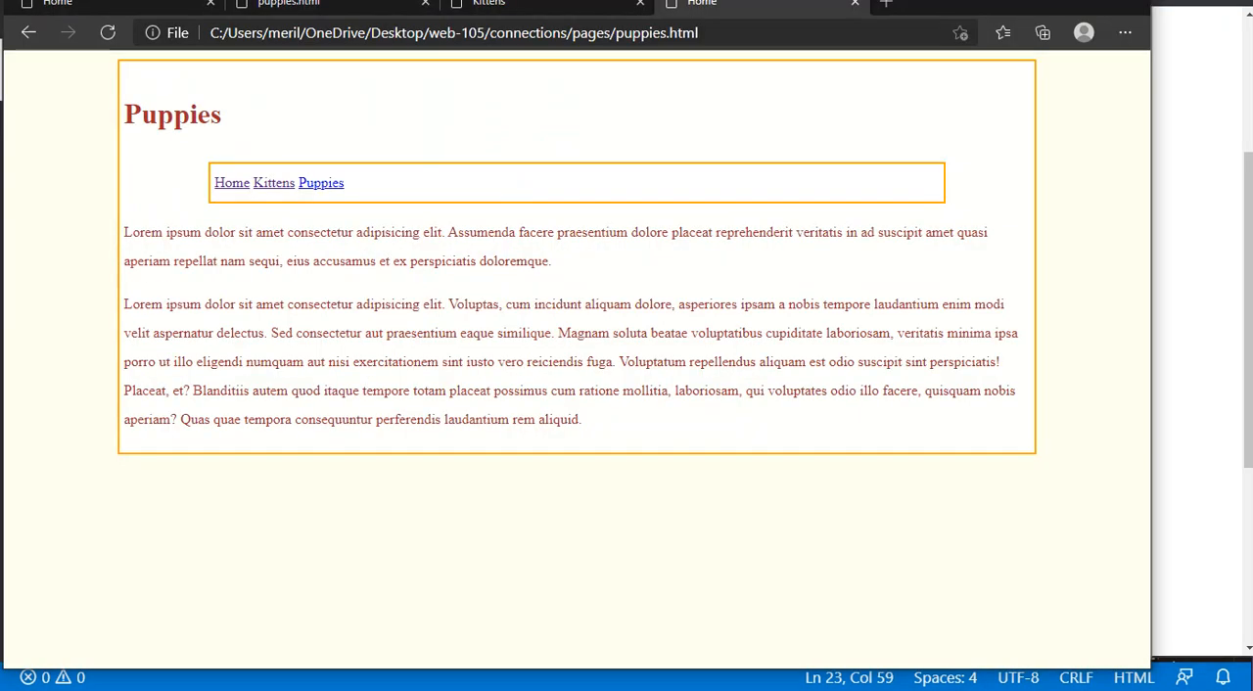
mouse_move(415, 168)
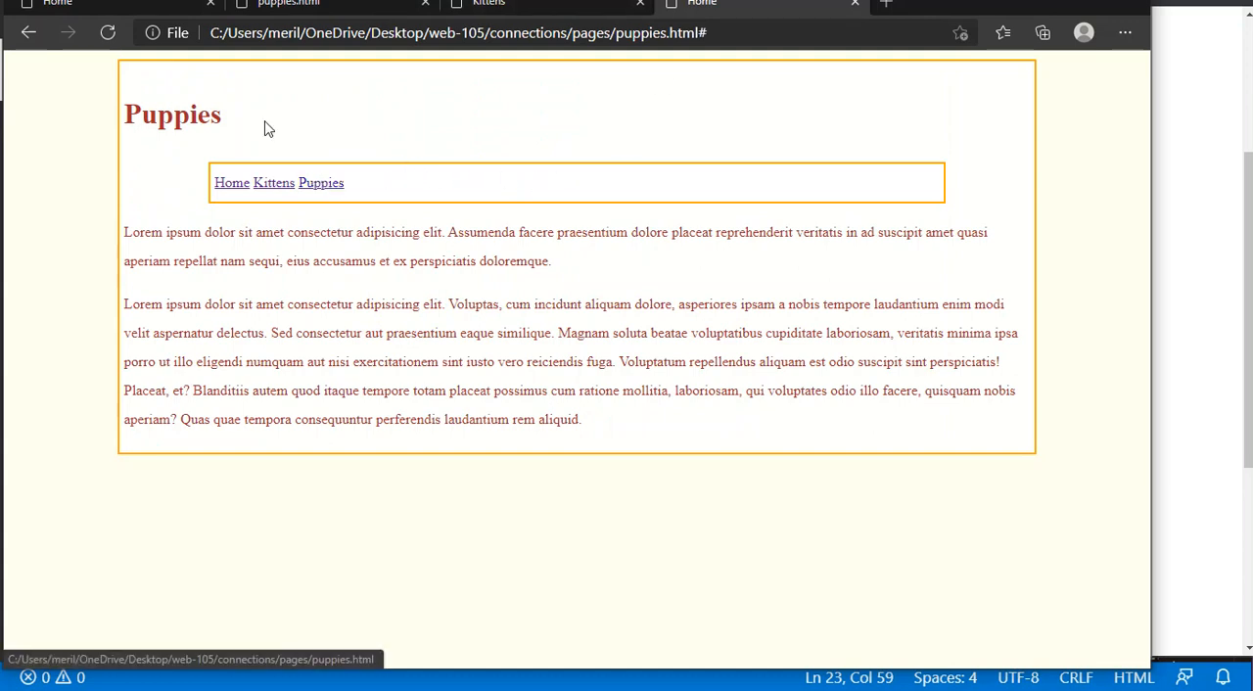
left_click(106, 31)
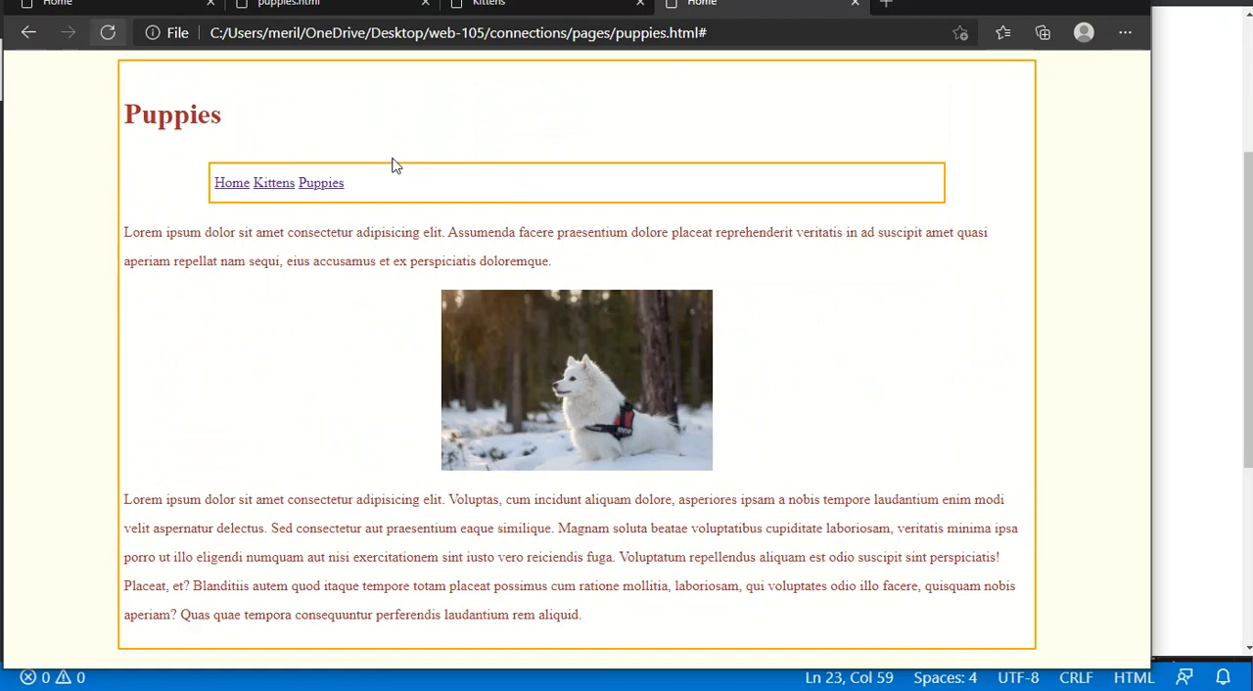
mouse_move(609, 413)
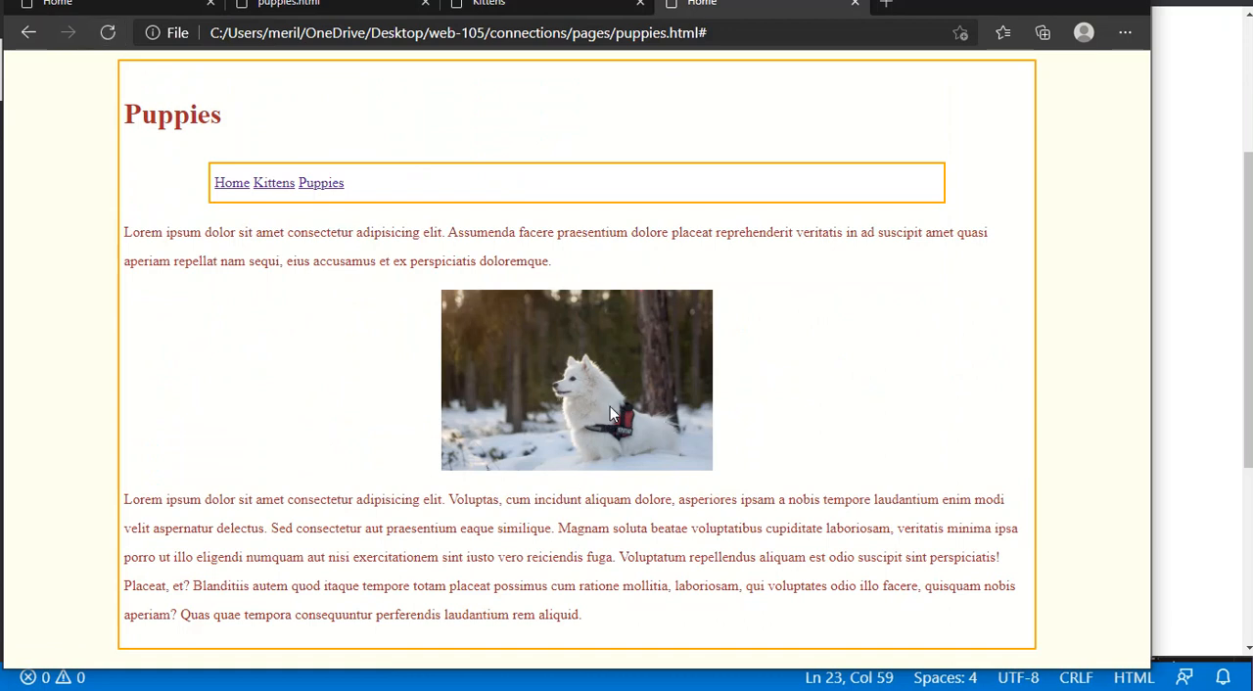
mouse_move(785, 488)
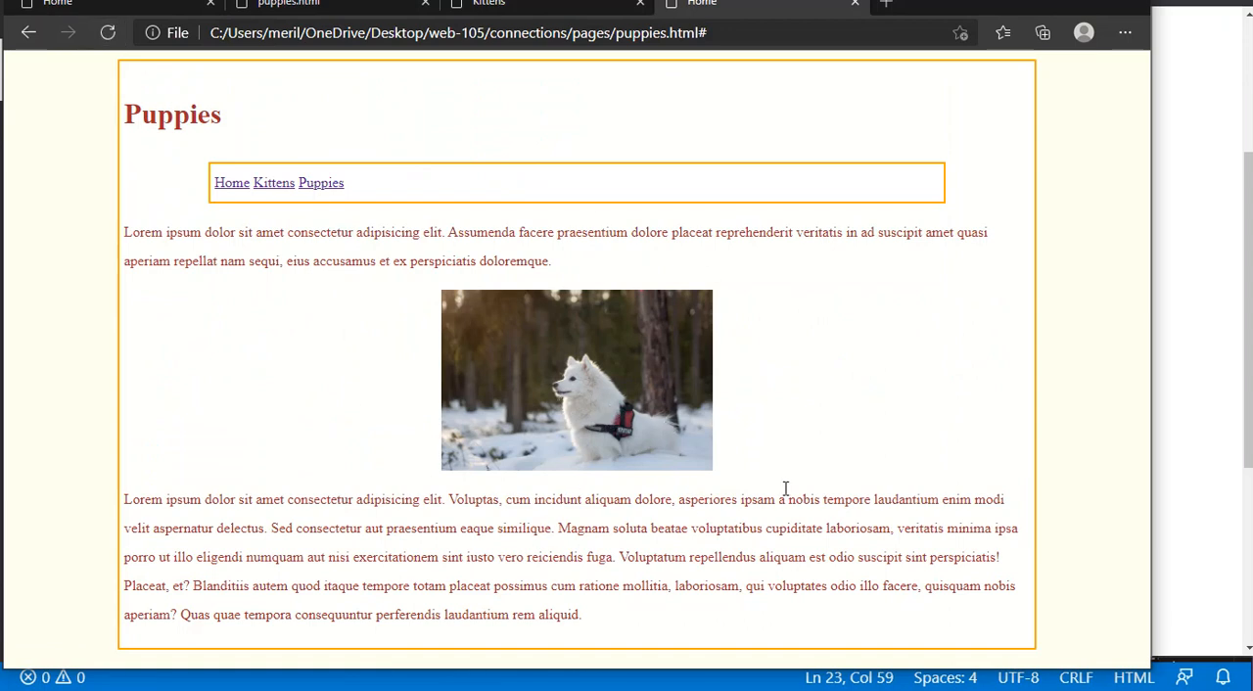
mouse_move(830, 167)
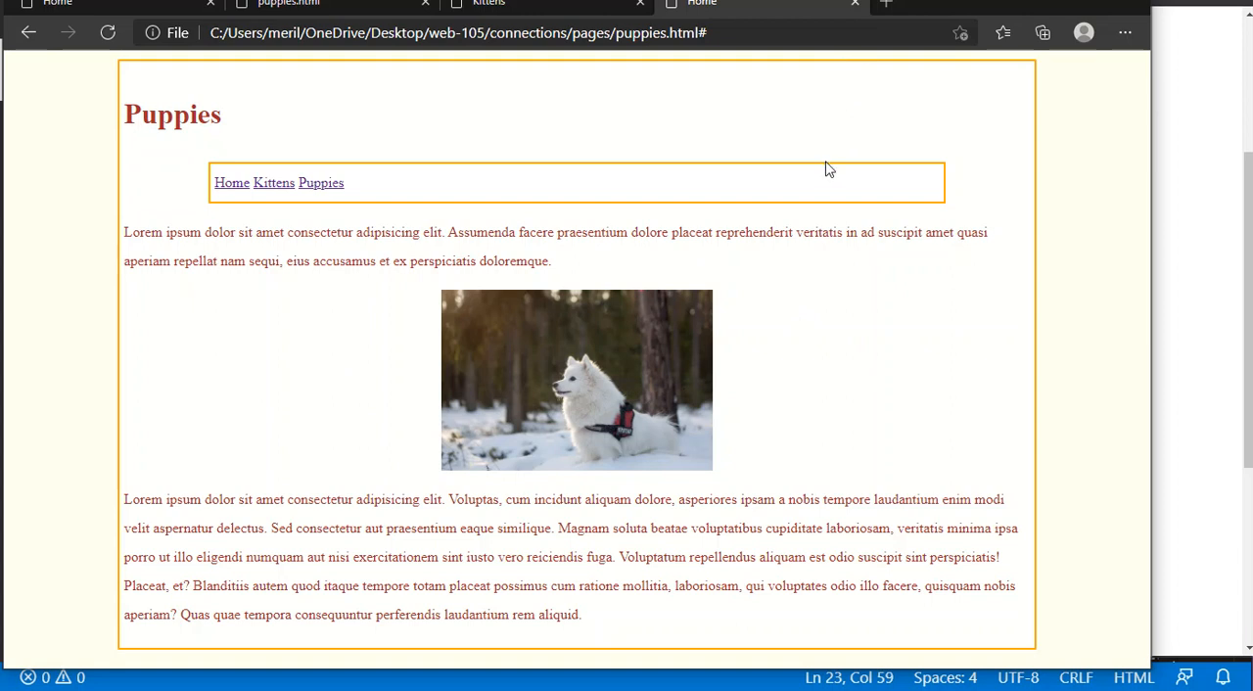
mouse_move(599, 286)
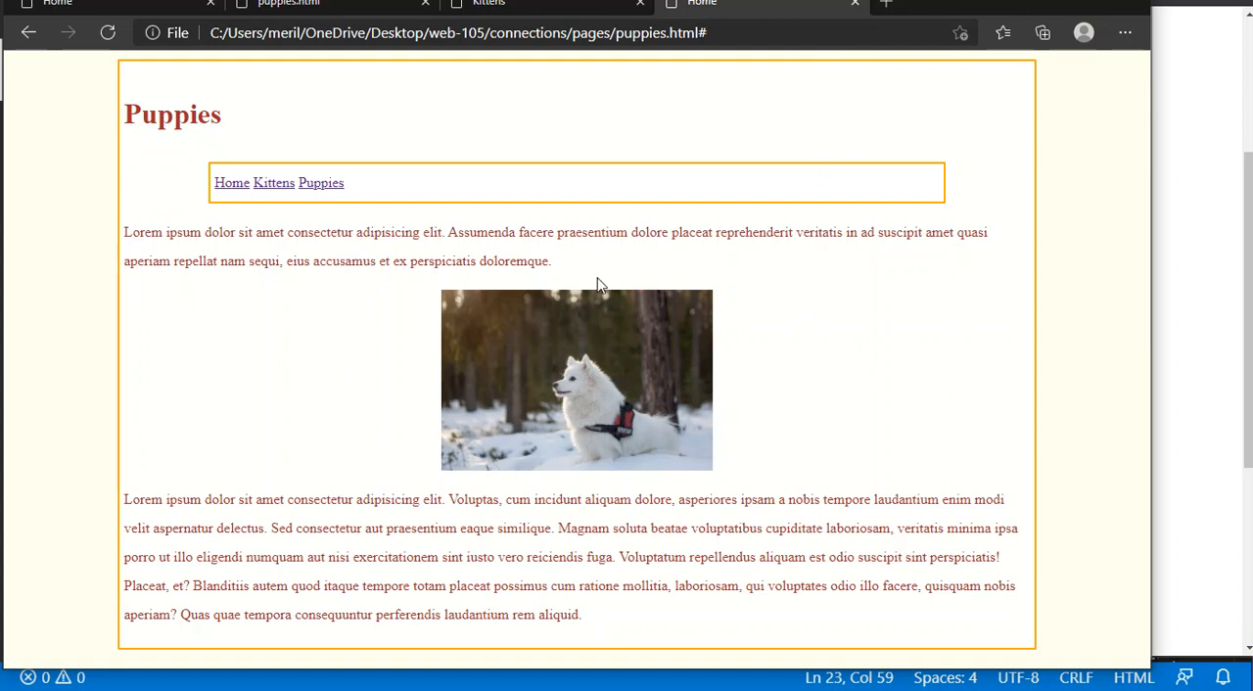